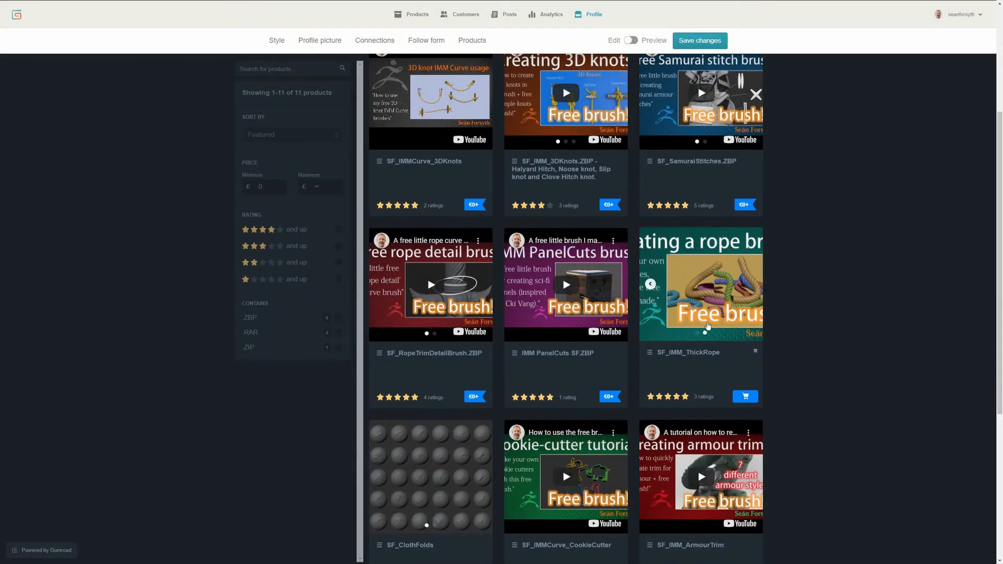
- Open the SF_IMM_3DKnots.ZBP product card from the Gumroad profile grid
click(700, 284)
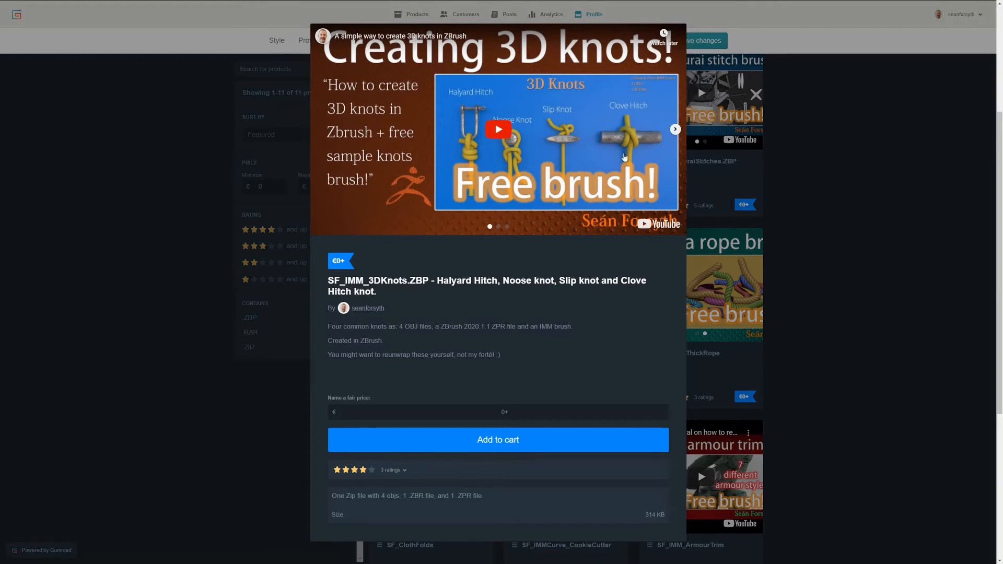
mouse_move(541, 169)
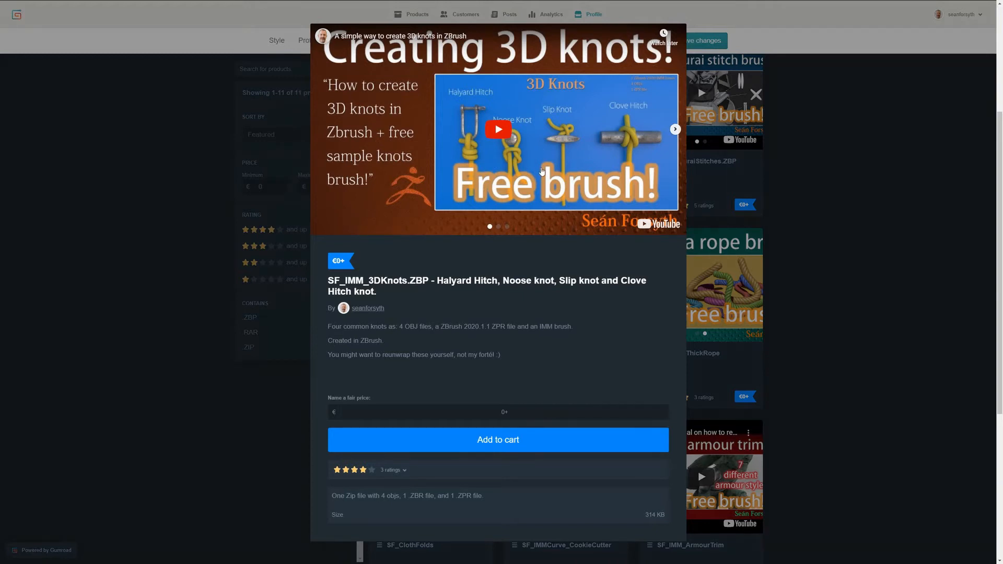
mouse_move(553, 140)
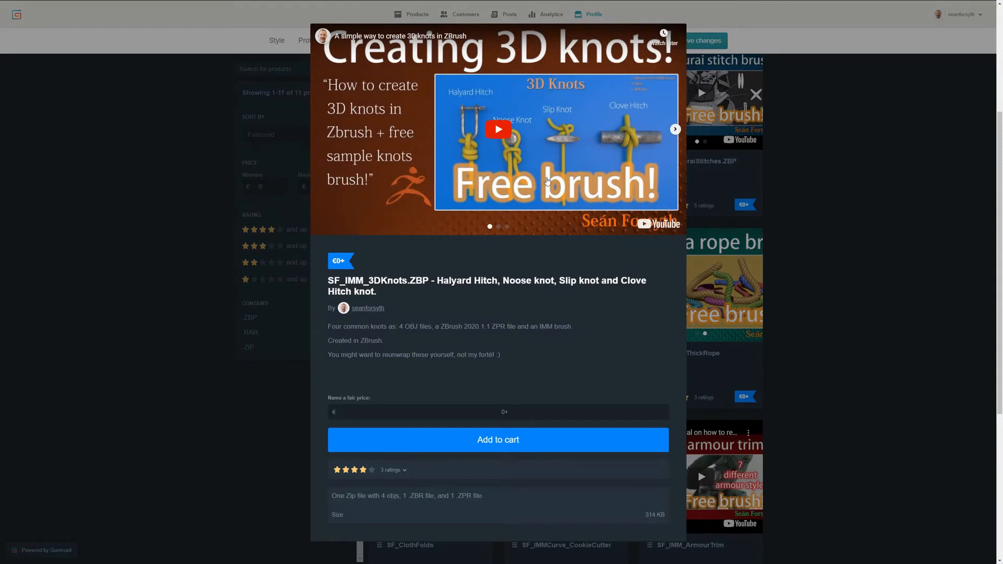
mouse_move(573, 171)
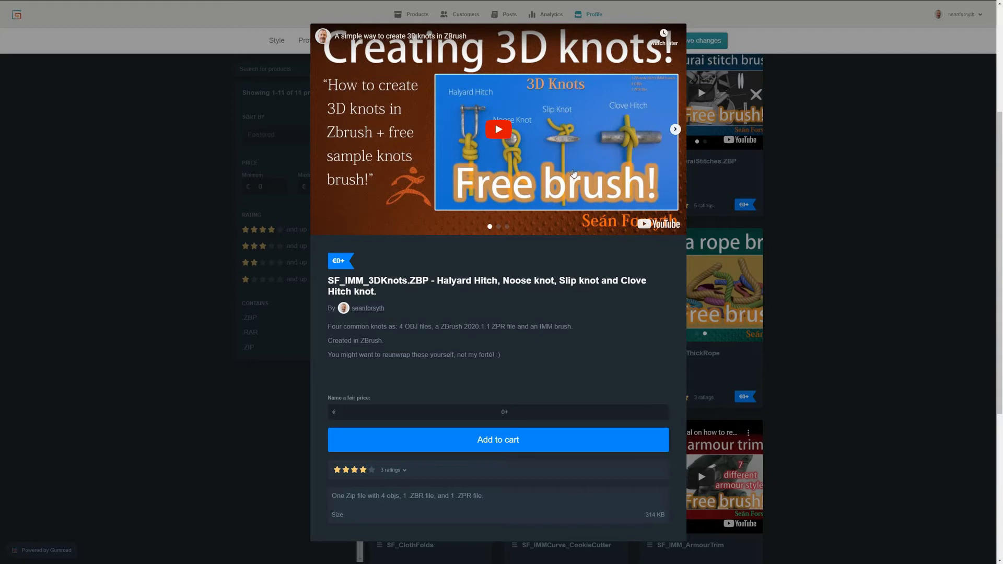
mouse_move(550, 182)
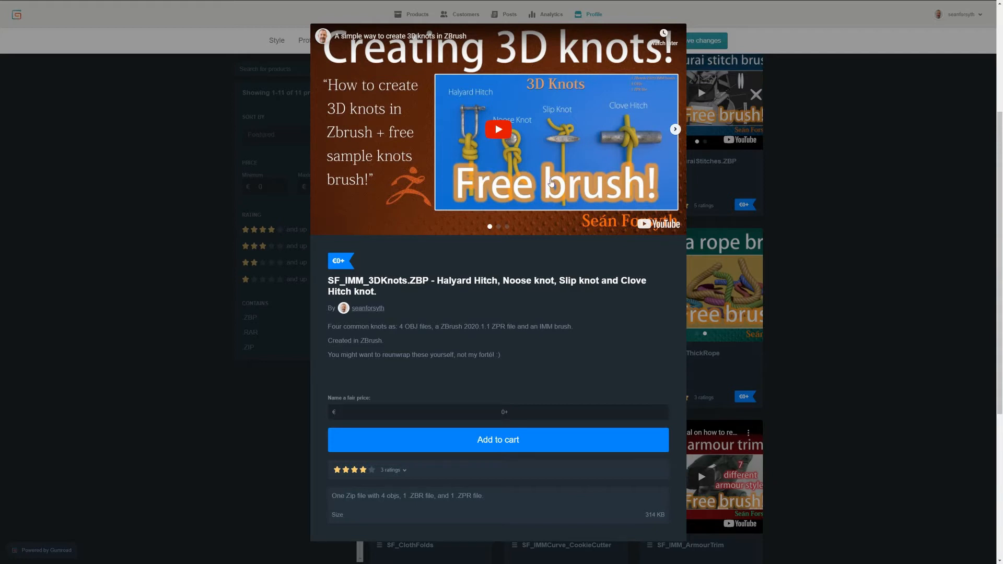
mouse_move(563, 200)
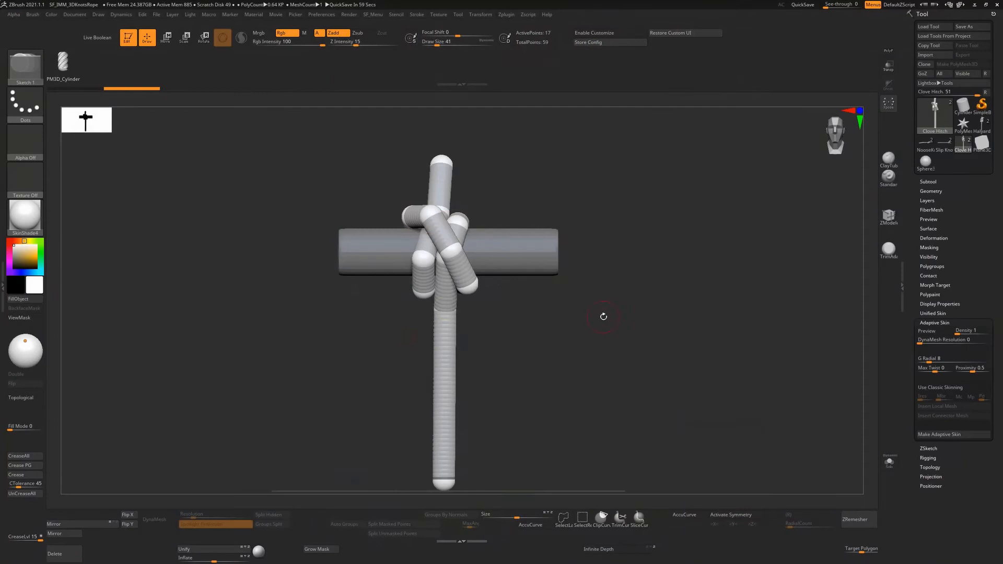
mouse_move(763, 247)
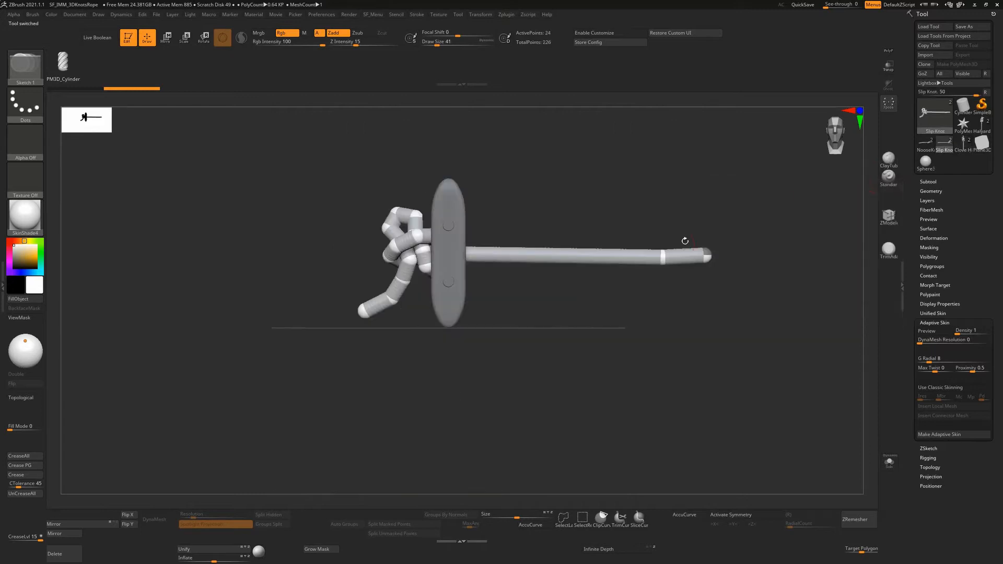
drag(684, 241, 712, 232)
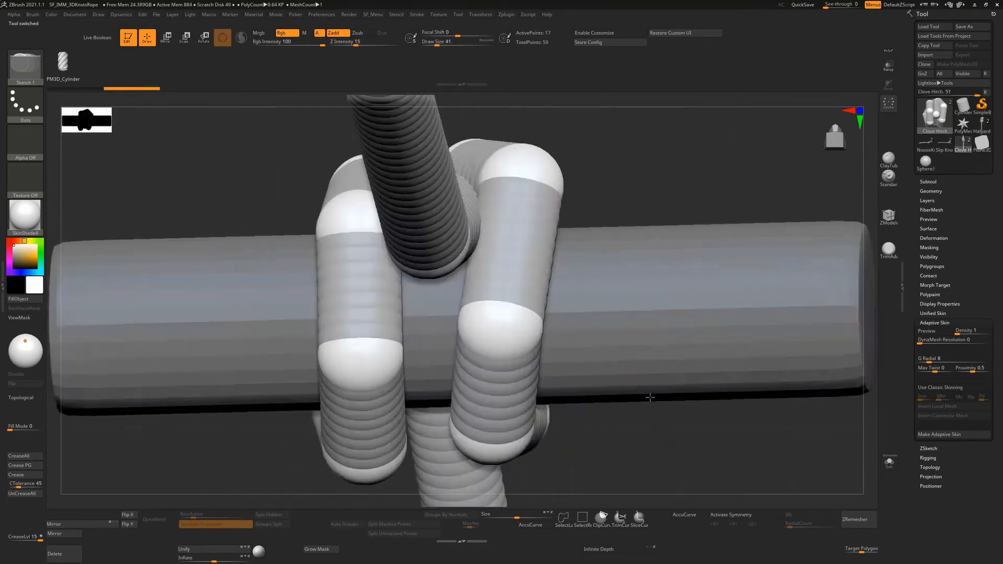
drag(649, 396, 687, 310)
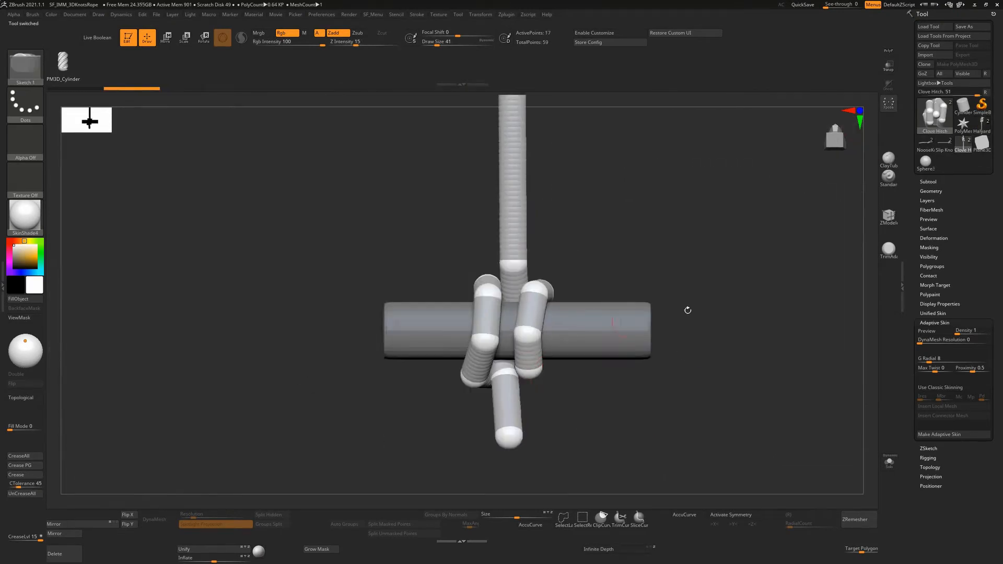
drag(687, 310, 773, 179)
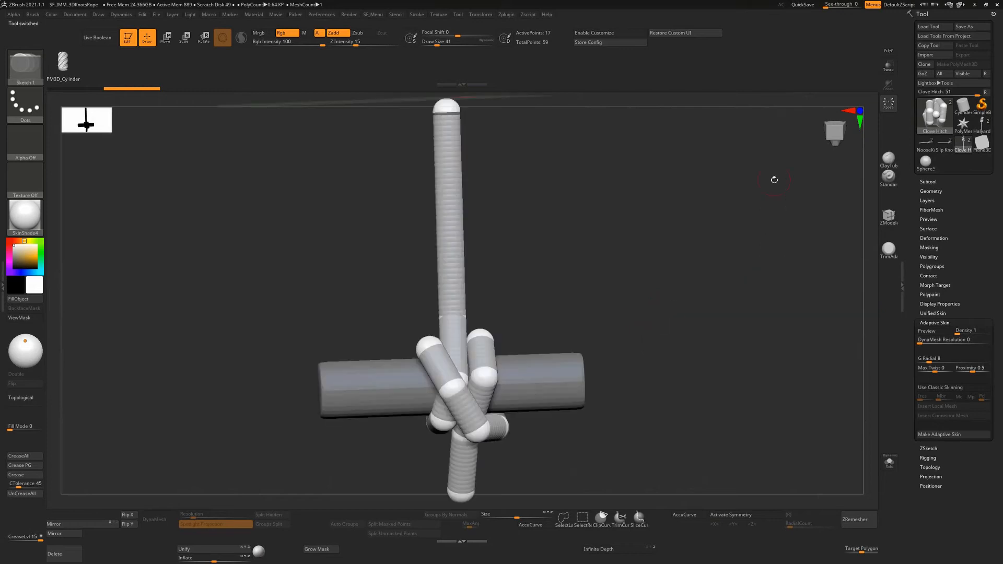
drag(774, 179, 648, 292)
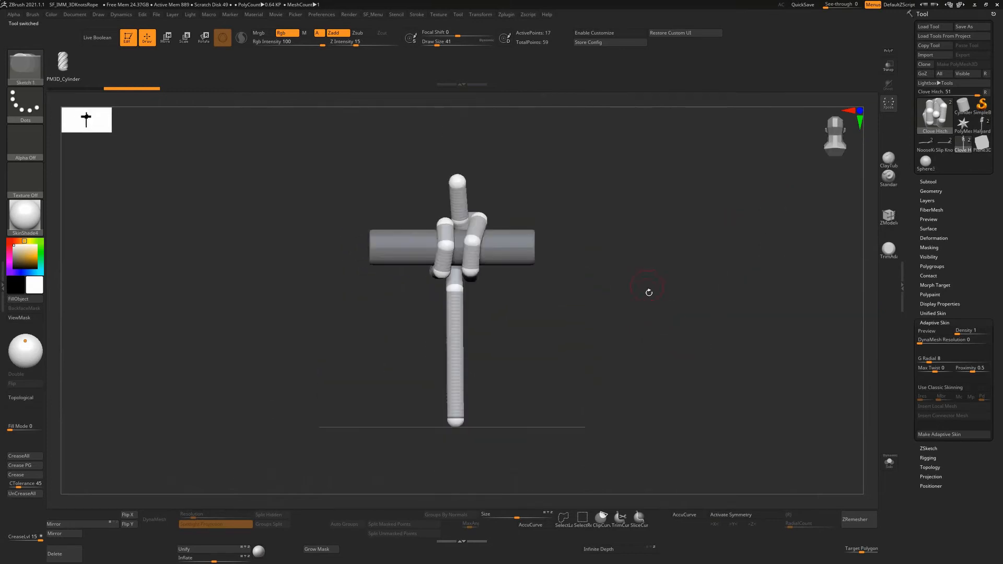
drag(648, 292, 678, 287)
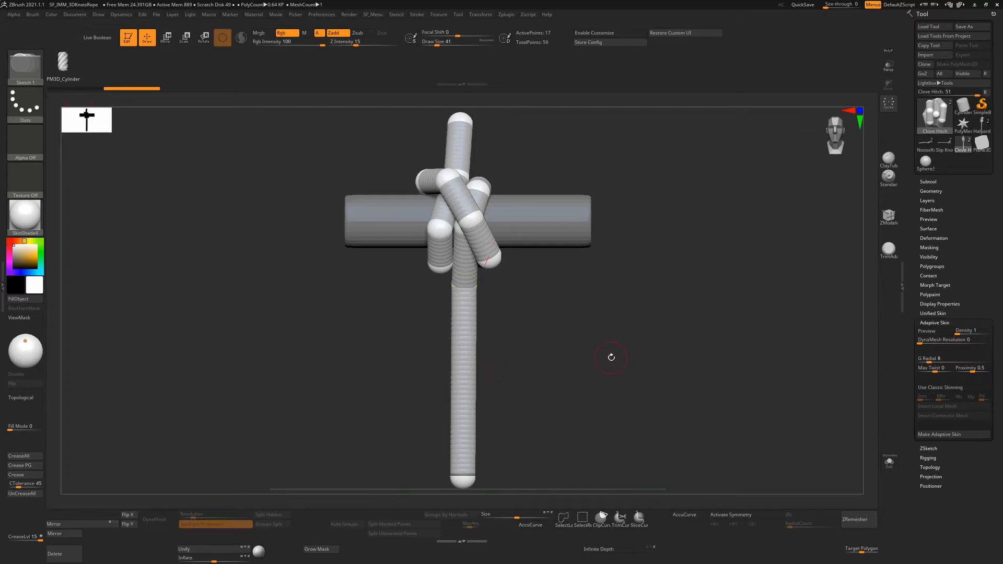
click(926, 331)
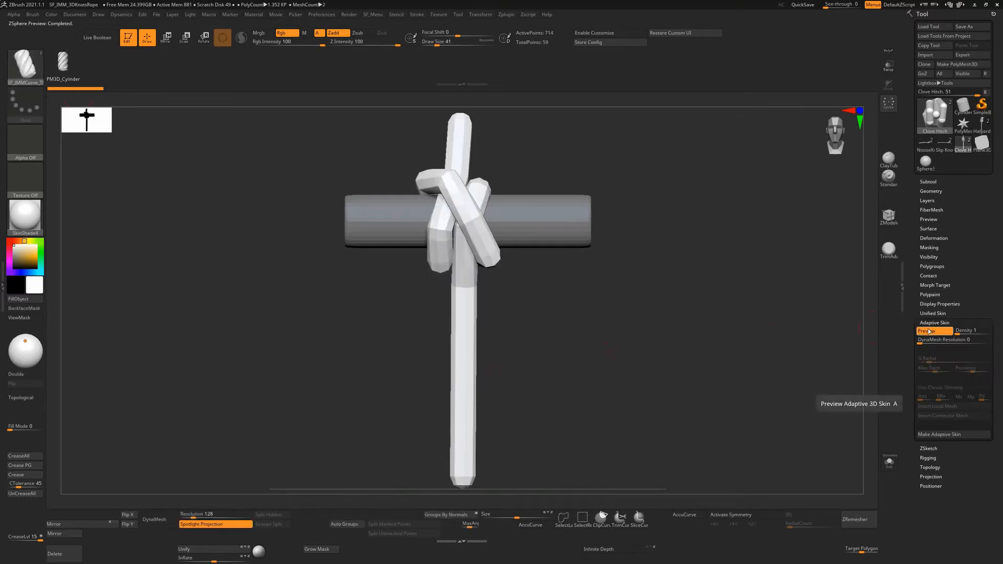
click(928, 330)
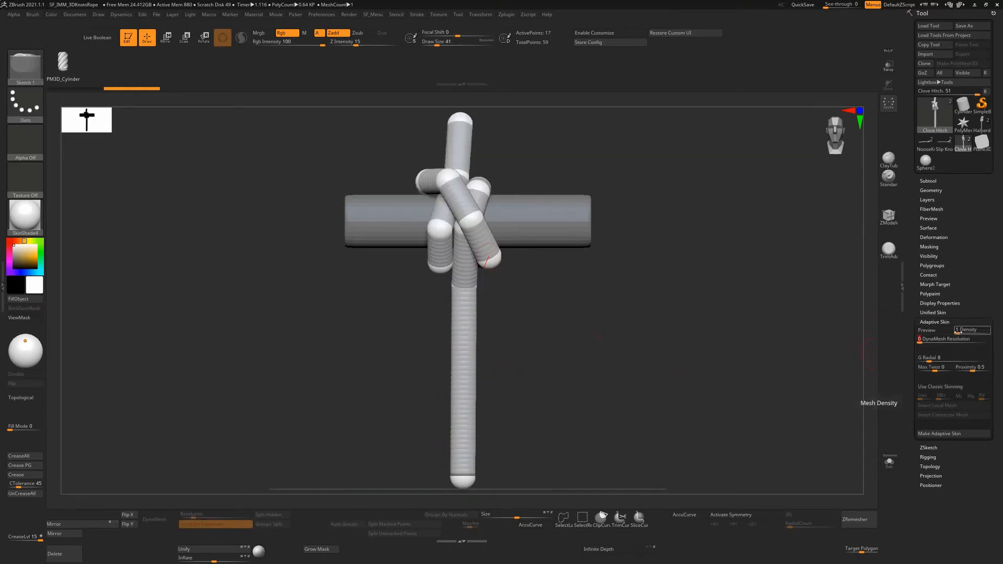
click(926, 330)
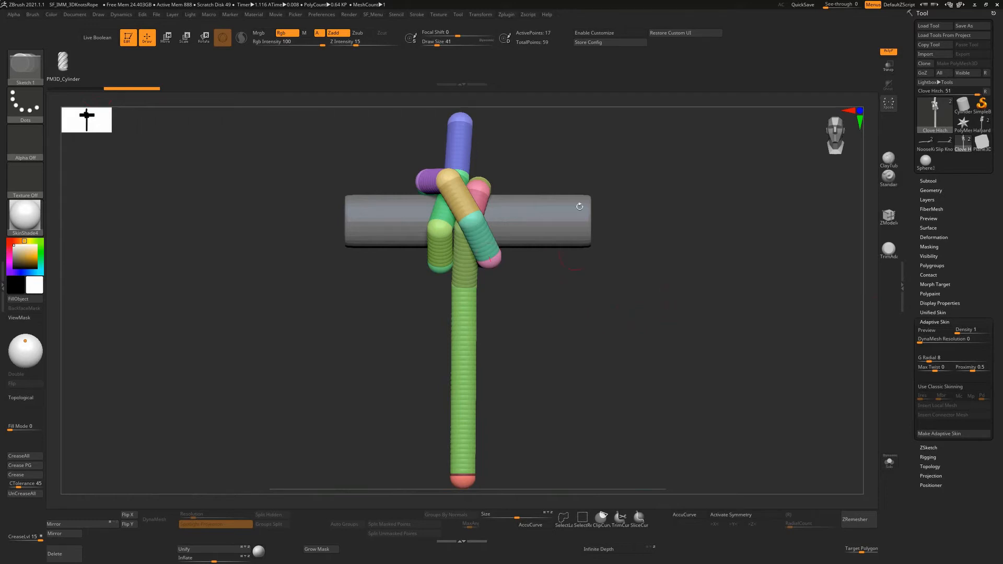
- Open the Zplugin list showing Curves Helper options while the Clove Hitch strands are coloured
click(506, 14)
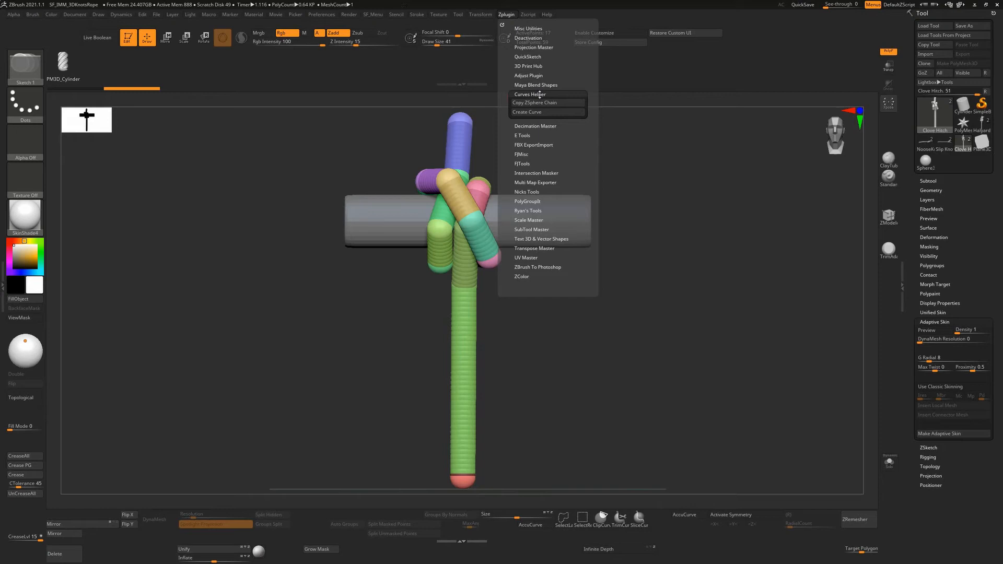
mouse_move(539, 94)
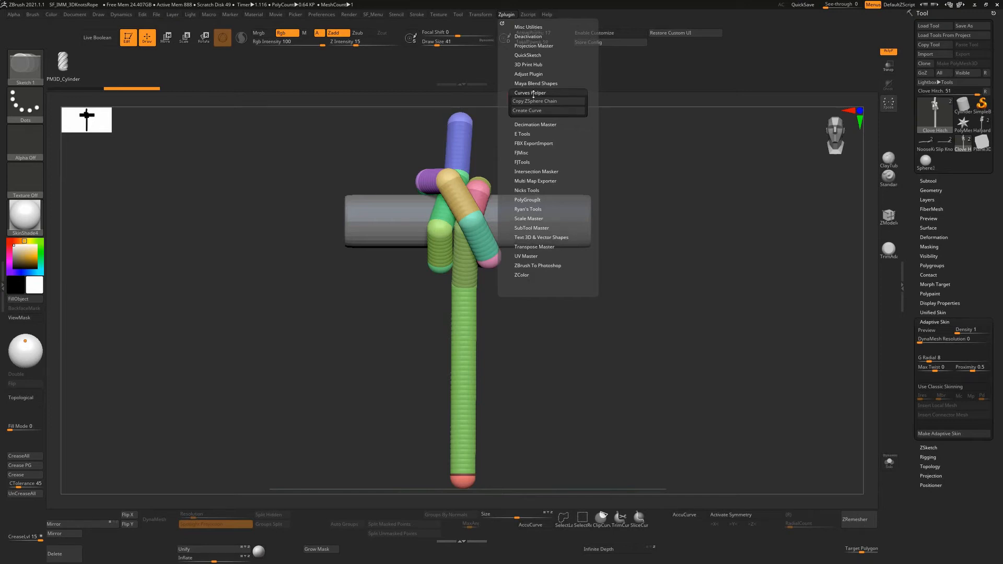
mouse_move(547, 101)
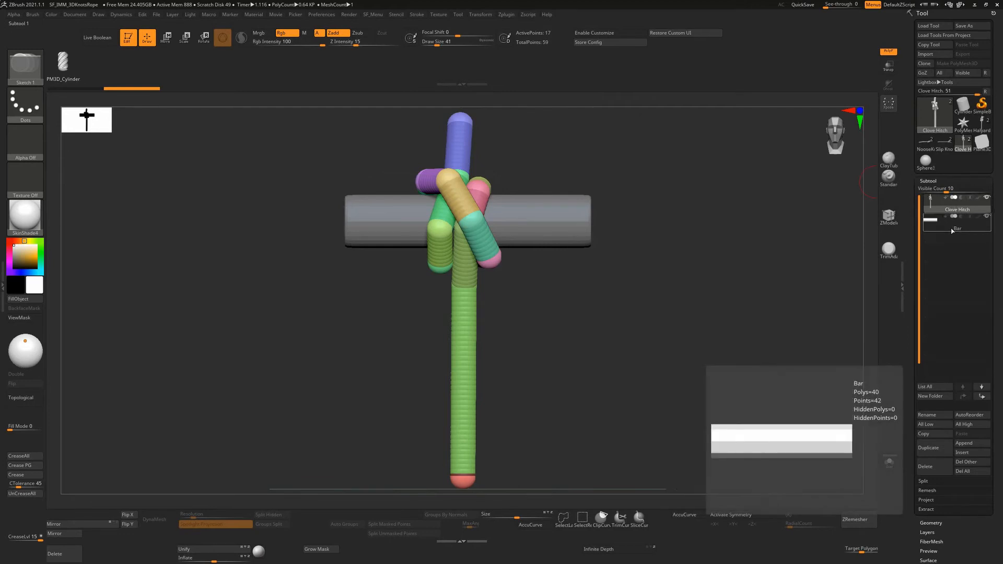
- Select the Clove Hitch subtool and copy its ZSphere chain with Curves Helper
click(956, 209)
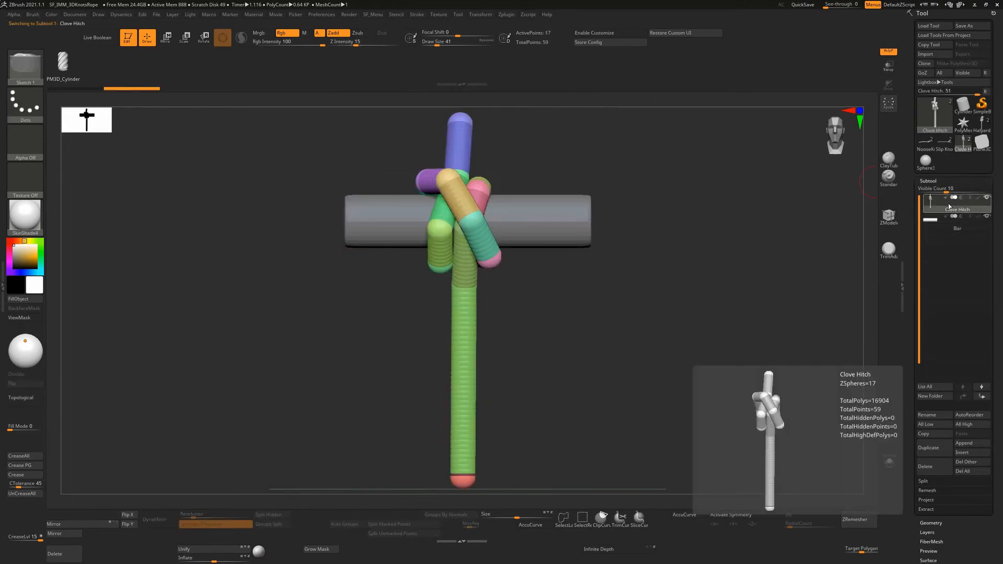
click(506, 14)
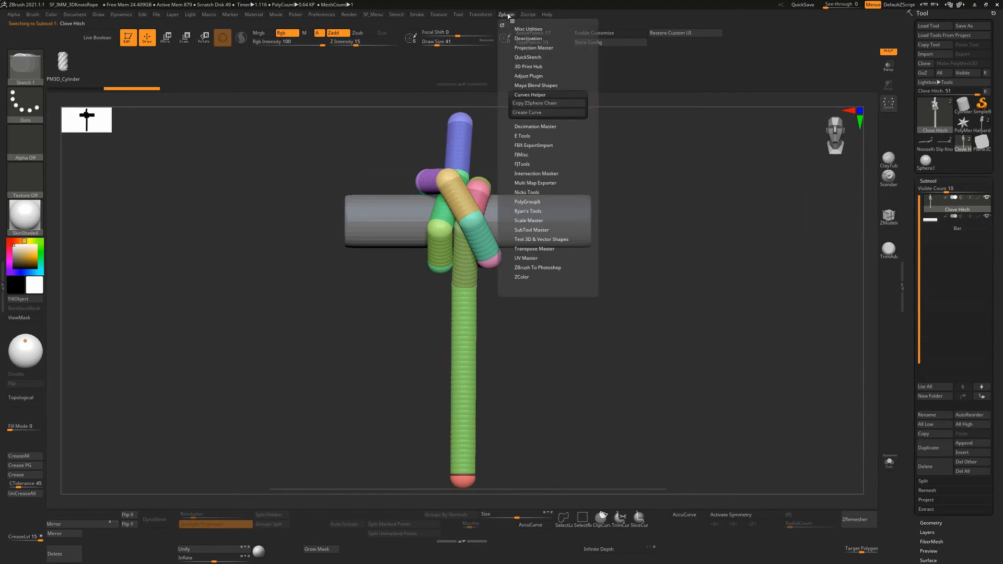
click(535, 103)
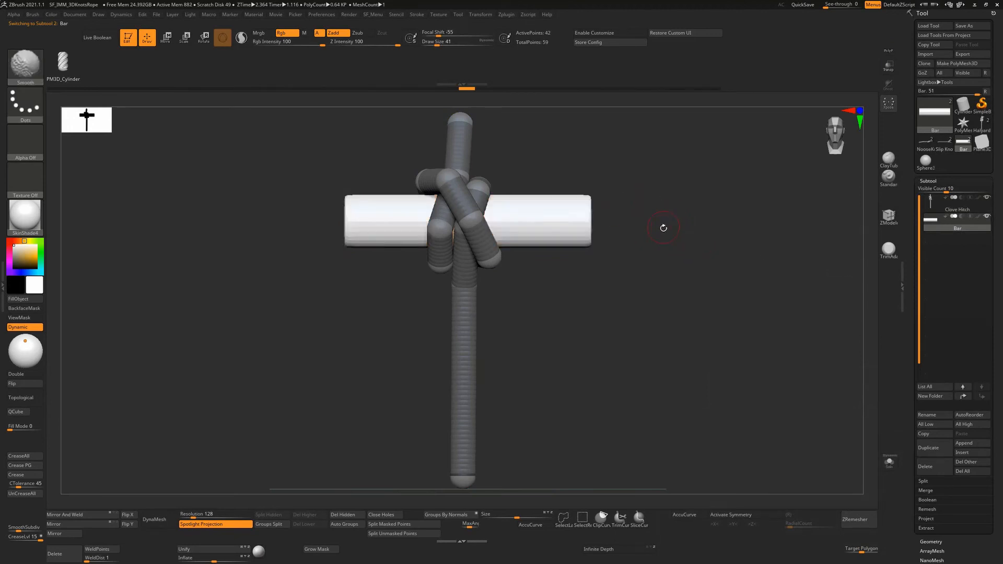
- Create curves from the copied clove hitch chain and orbit to inspect them around the bar
drag(663, 227, 539, 173)
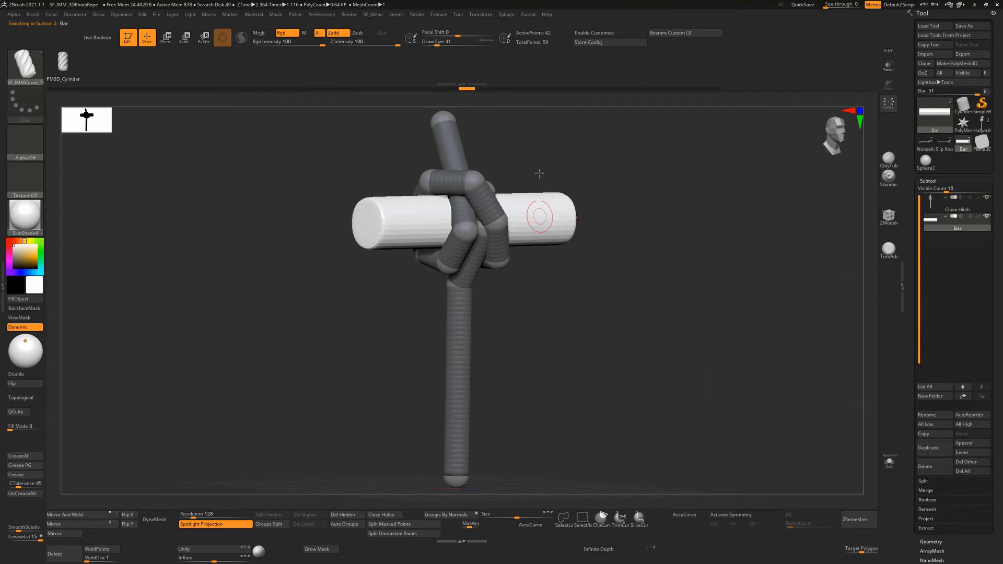
click(505, 14)
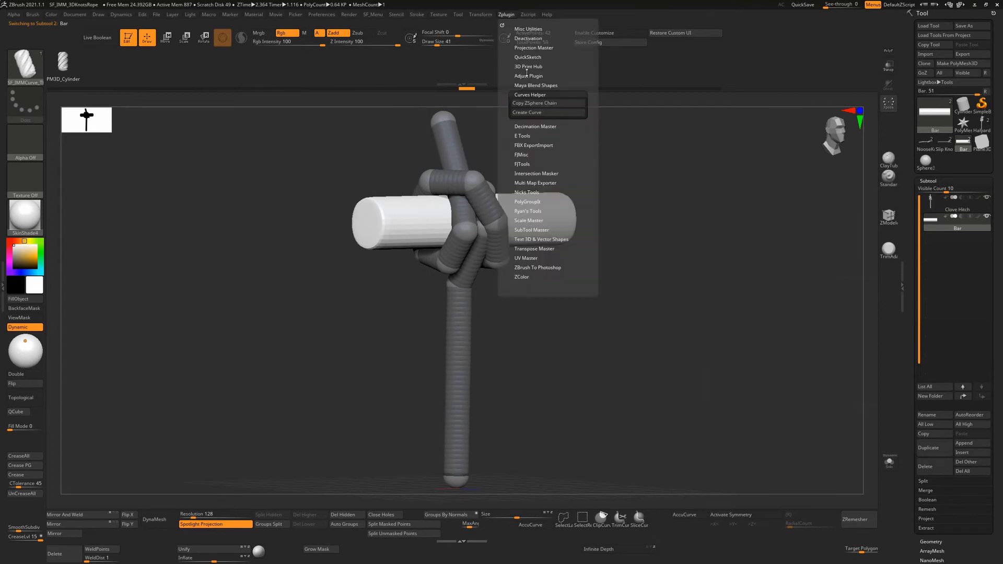
click(527, 111)
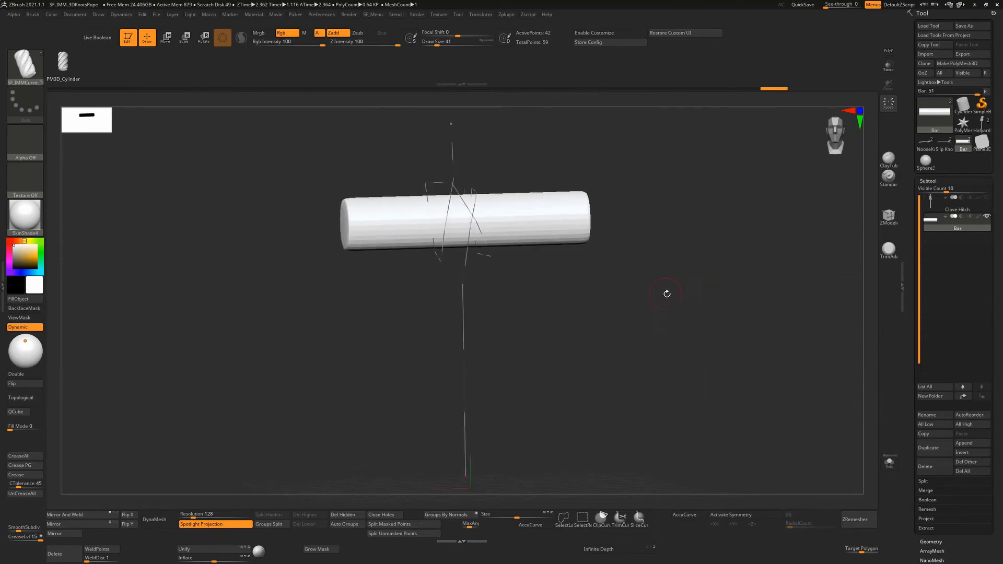
drag(666, 294, 596, 248)
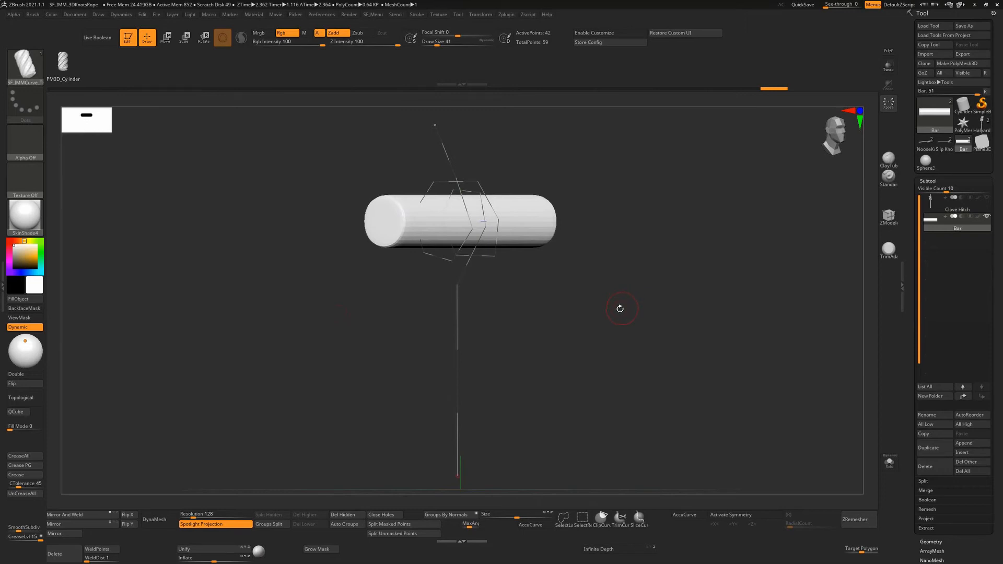
mouse_move(631, 302)
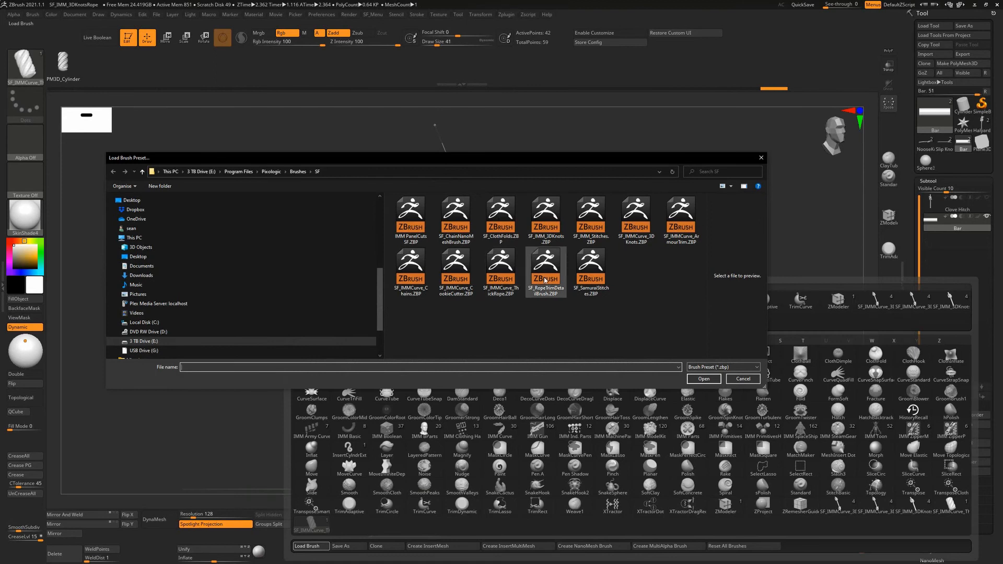
- Load the SF_RopeTrimDetailBrush.ZBP preset from the brushes folder
click(545, 267)
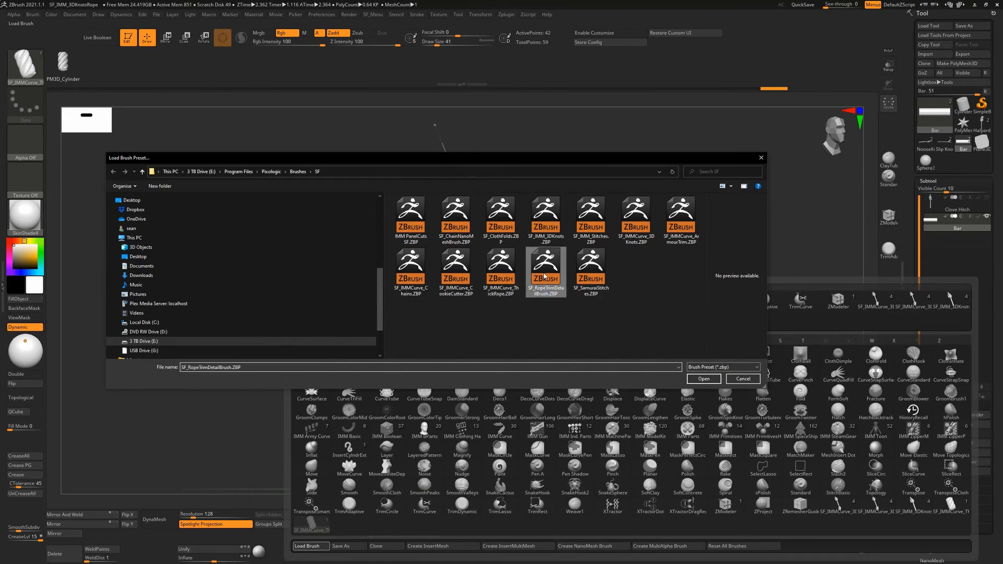
click(501, 269)
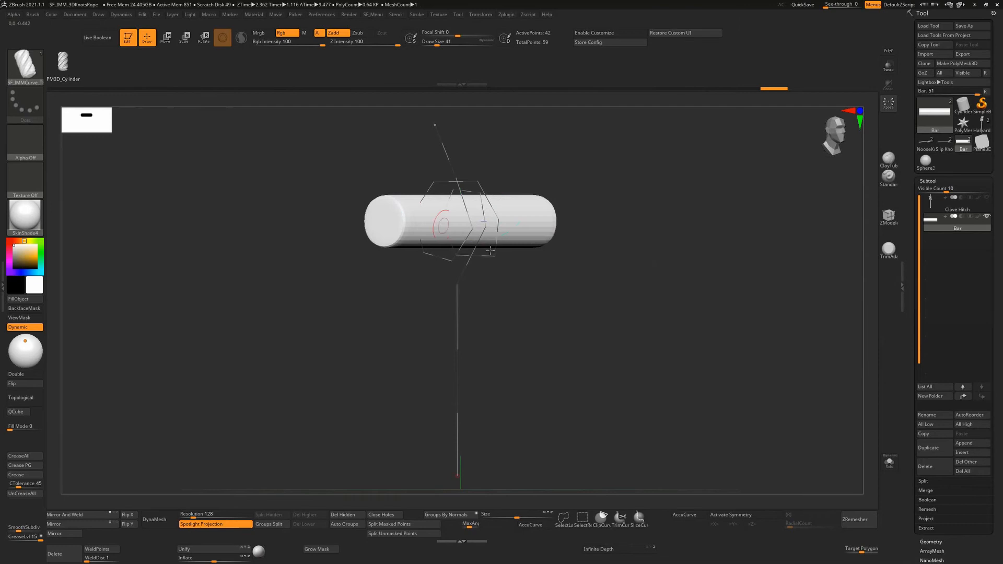
- Open the rope brush's Stroke > Curve settings
click(415, 14)
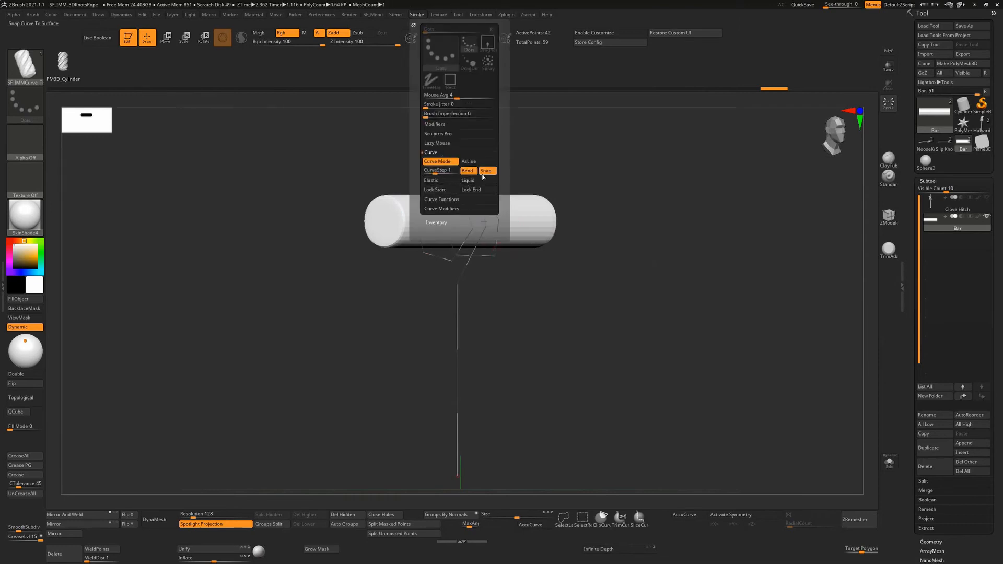
mouse_move(487, 171)
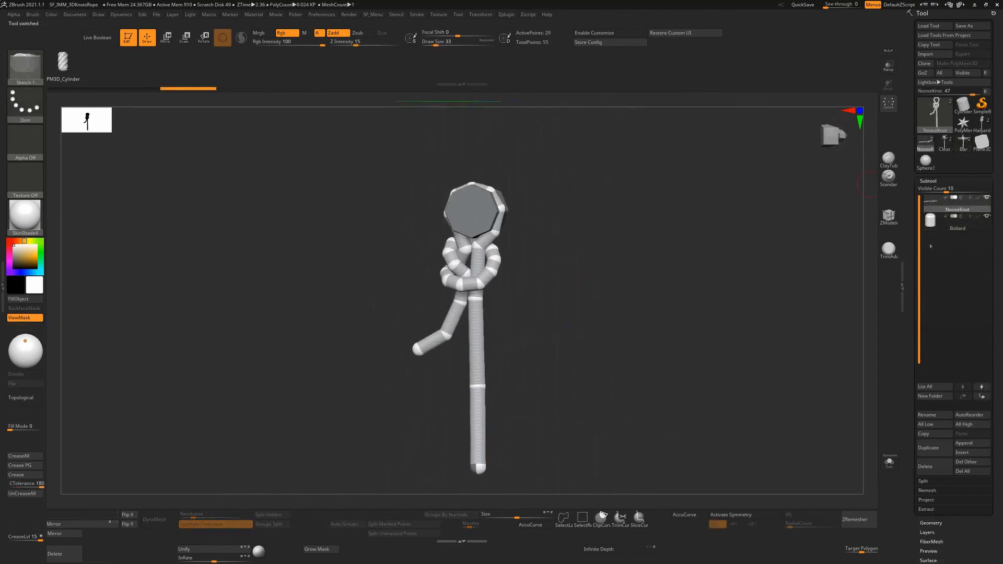
- Copy the noose knot ZSphere chain, open Geometry subdivision settings, and zoom out on the rope
click(505, 14)
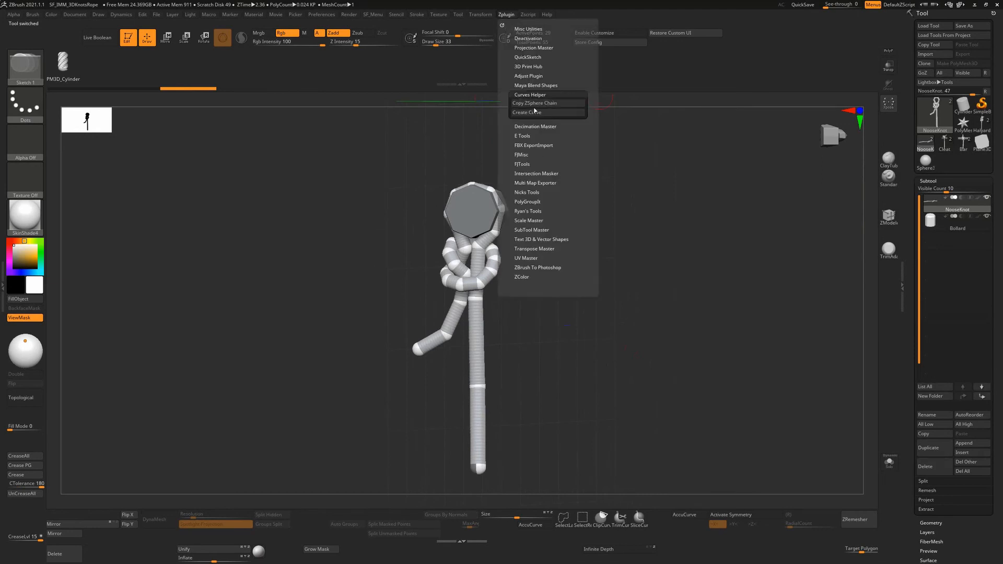
click(535, 103)
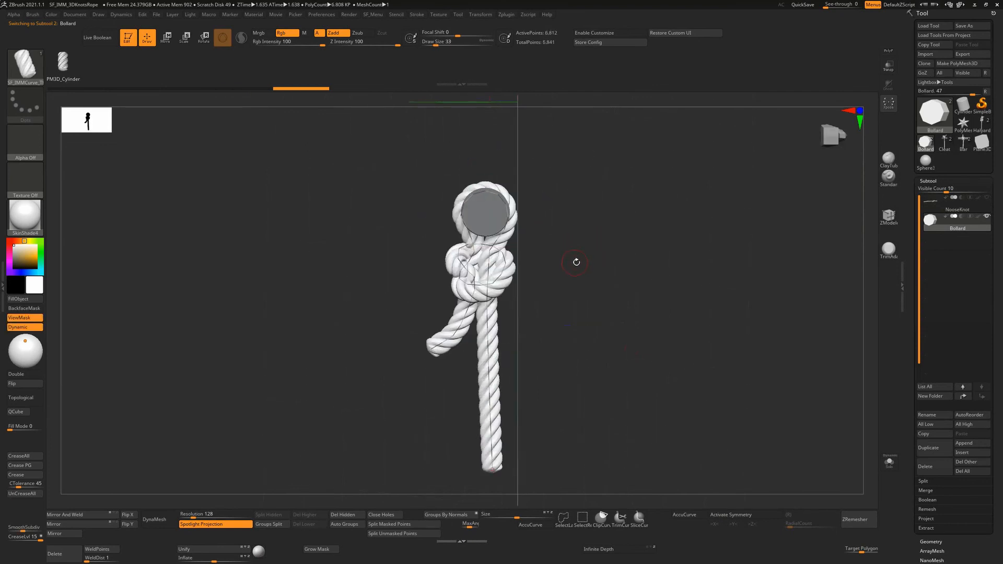
click(931, 190)
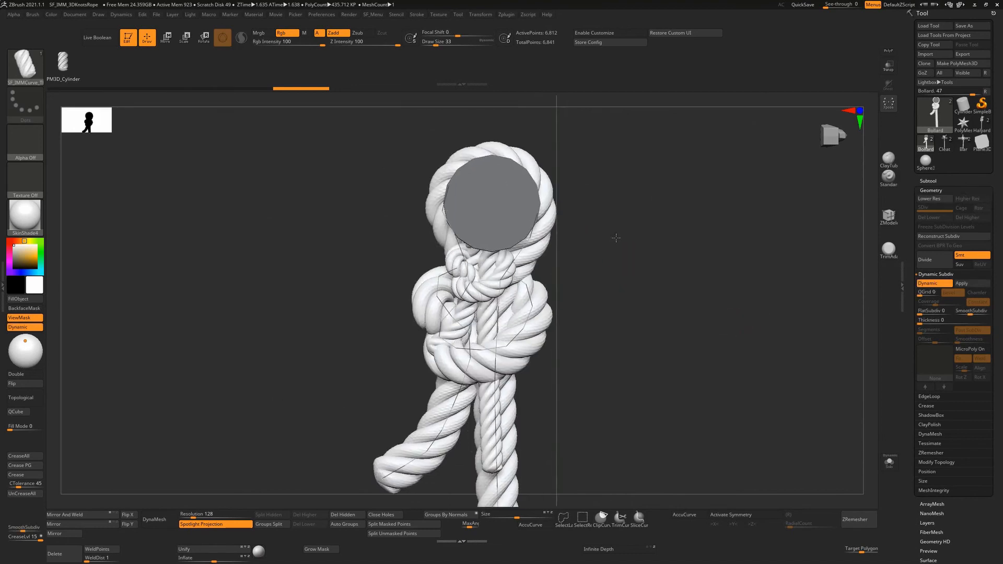
drag(616, 238, 610, 259)
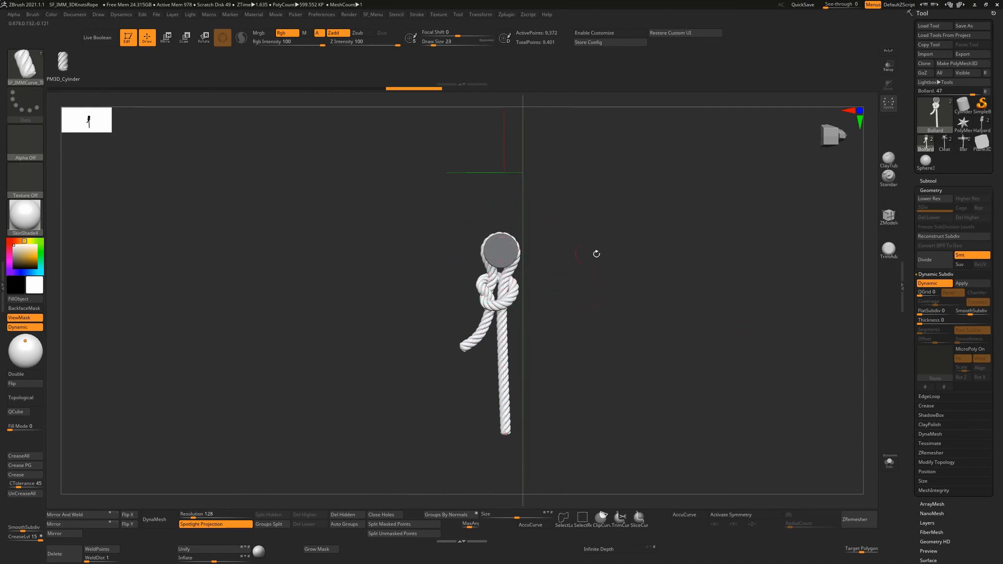
drag(596, 253, 592, 308)
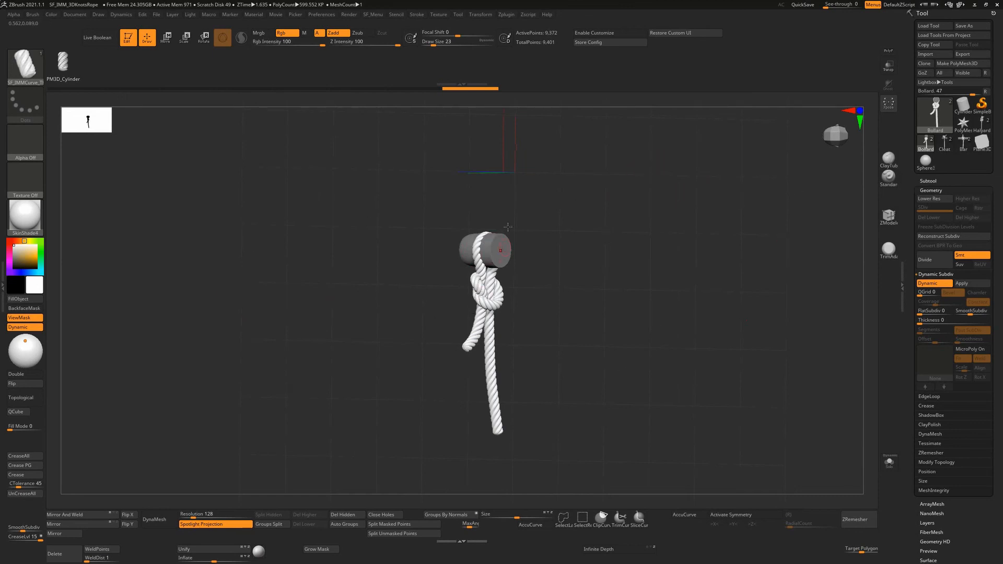
drag(509, 227, 668, 265)
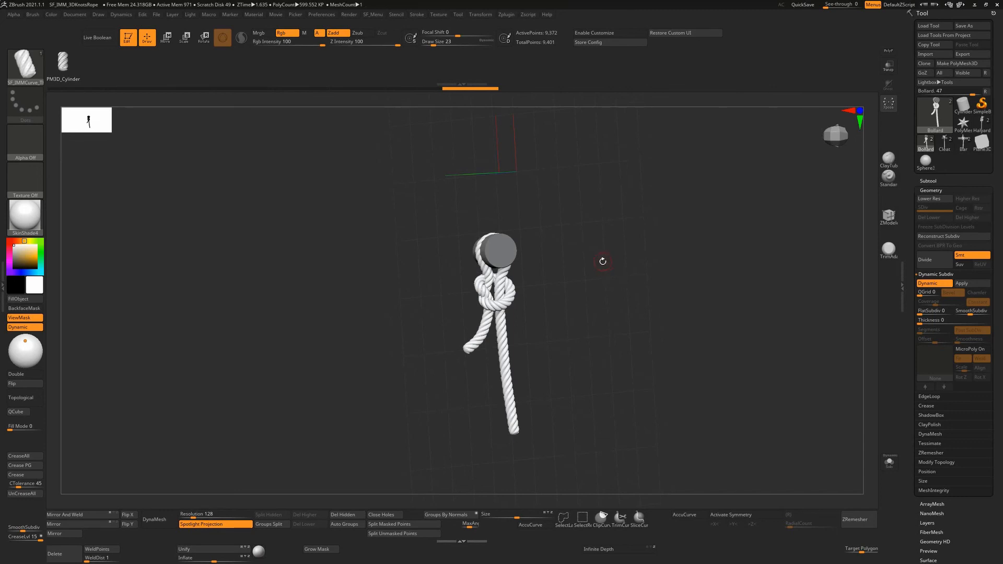
mouse_move(600, 260)
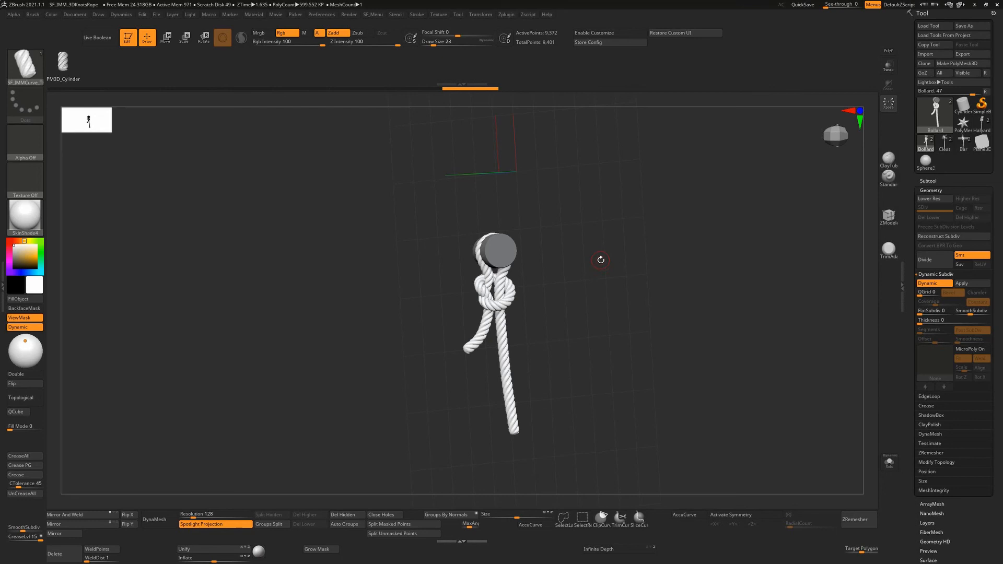